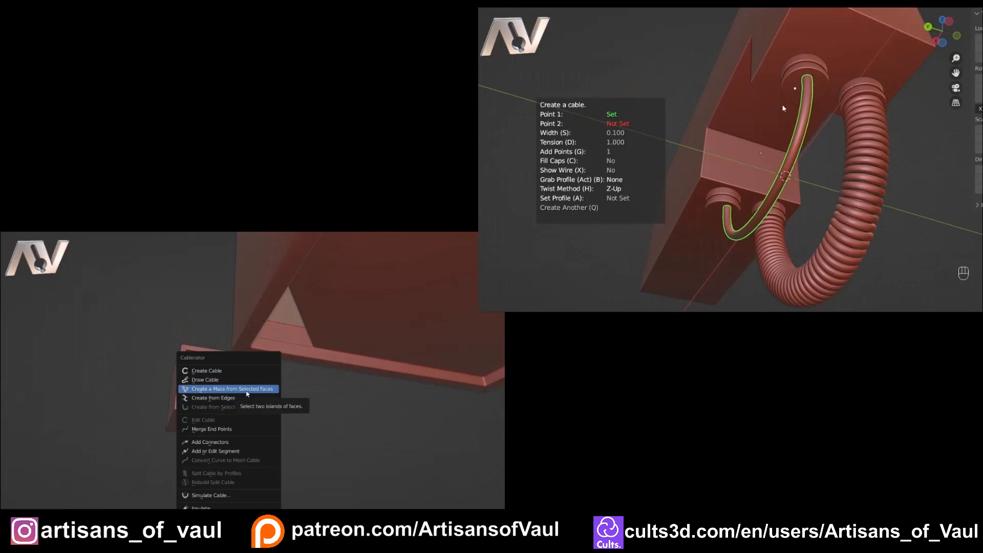
Create a mass of bundled Cablerator cables spreading from the selected box faces.
click(227, 389)
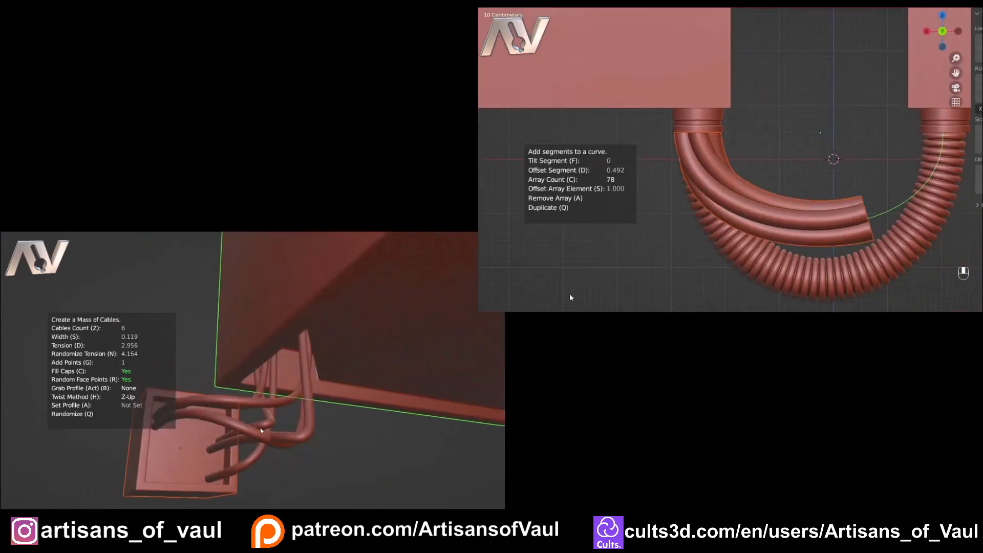
key(Tab)
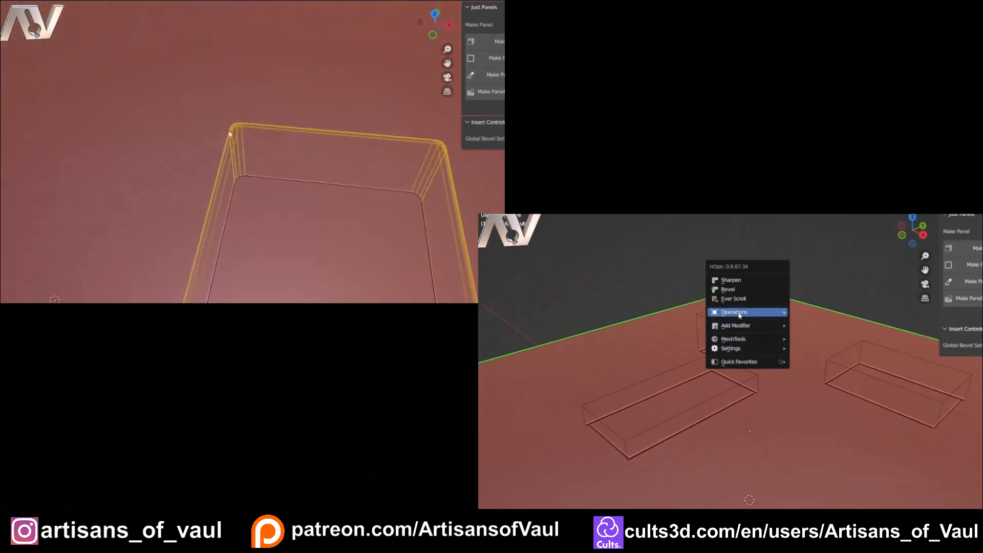
Make Just Panels insets on the plate with bevelled seam gaps, splitting it into panels.
click(734, 312)
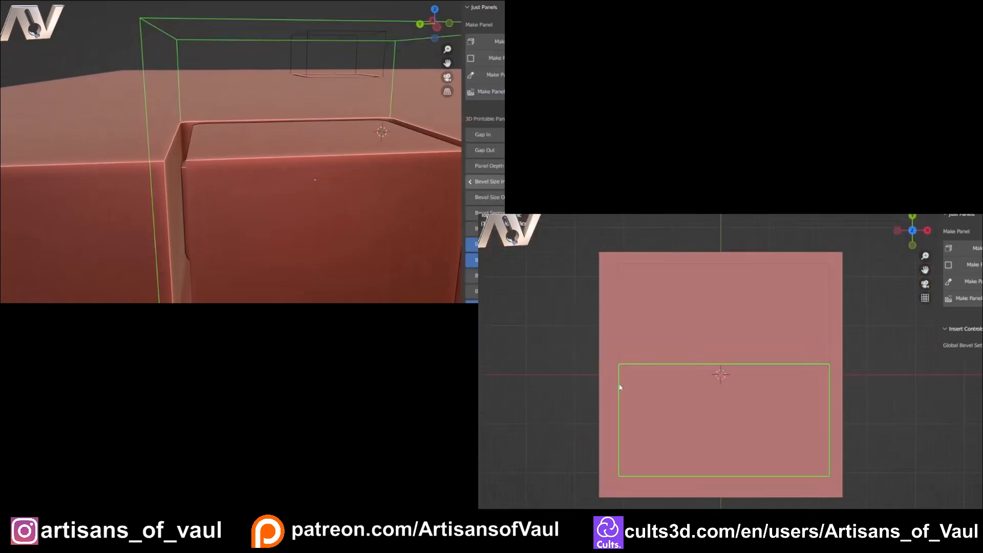
key(ctrl+a)
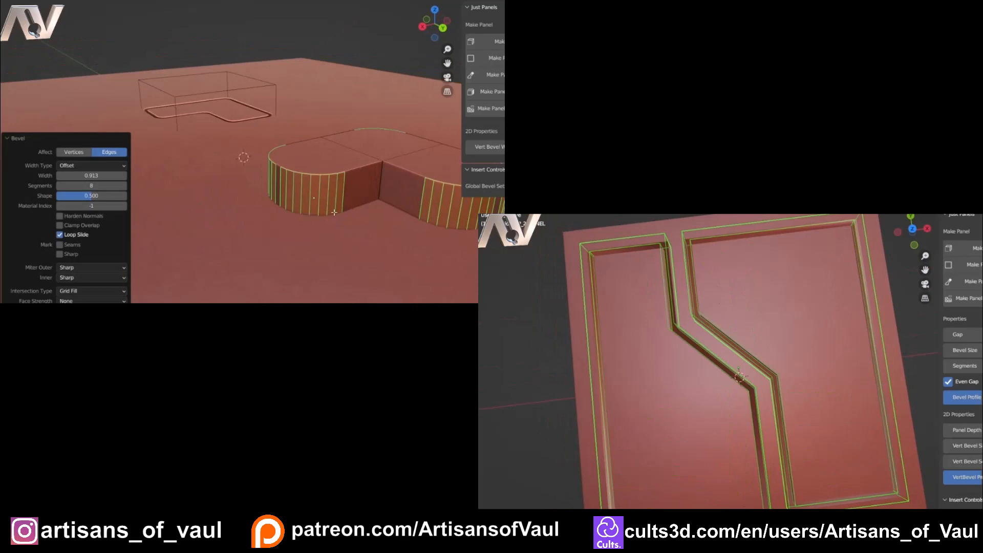
key(Tab)
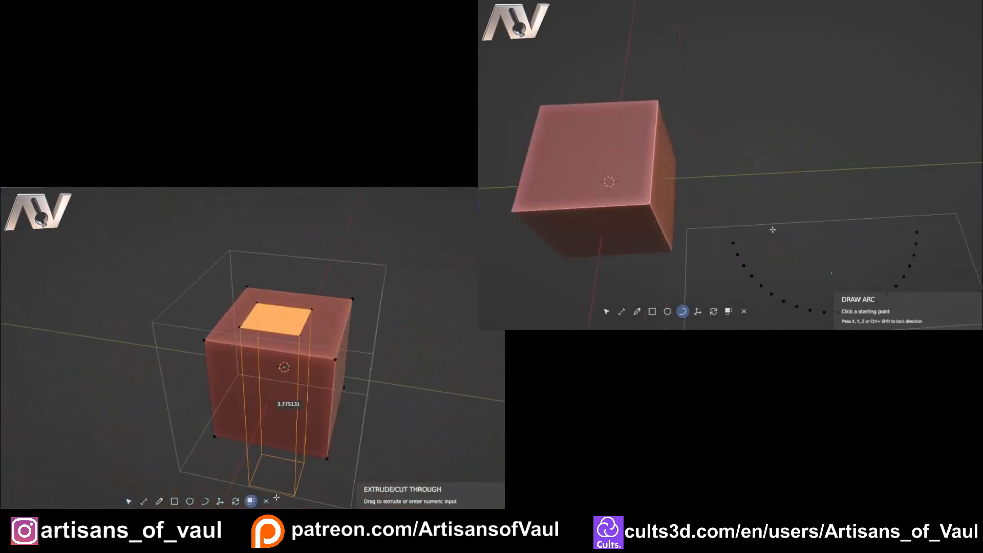
Draw construction lines and arcs, then extrude faces into a stepped cluster of cubes.
click(637, 311)
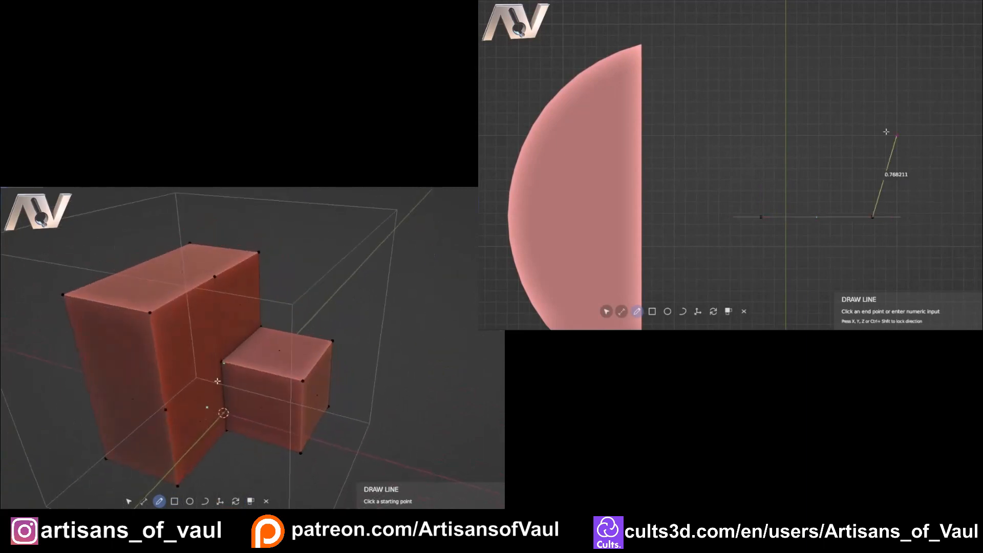
click(250, 501)
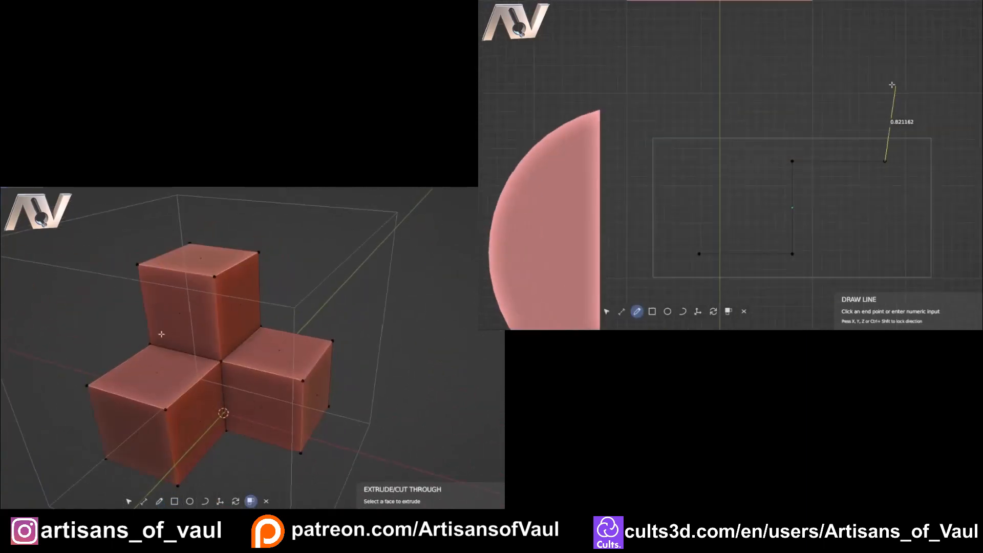
click(683, 311)
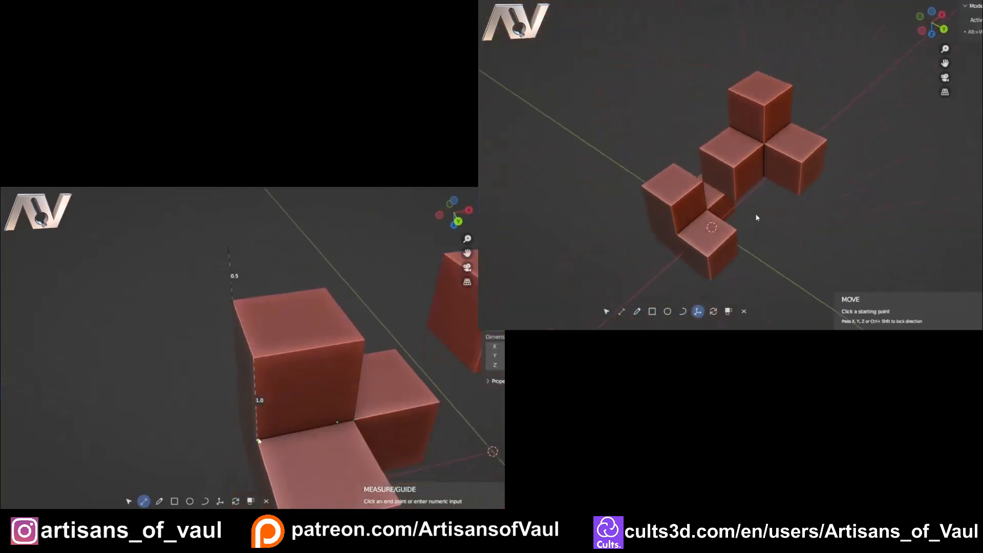
key(shift)
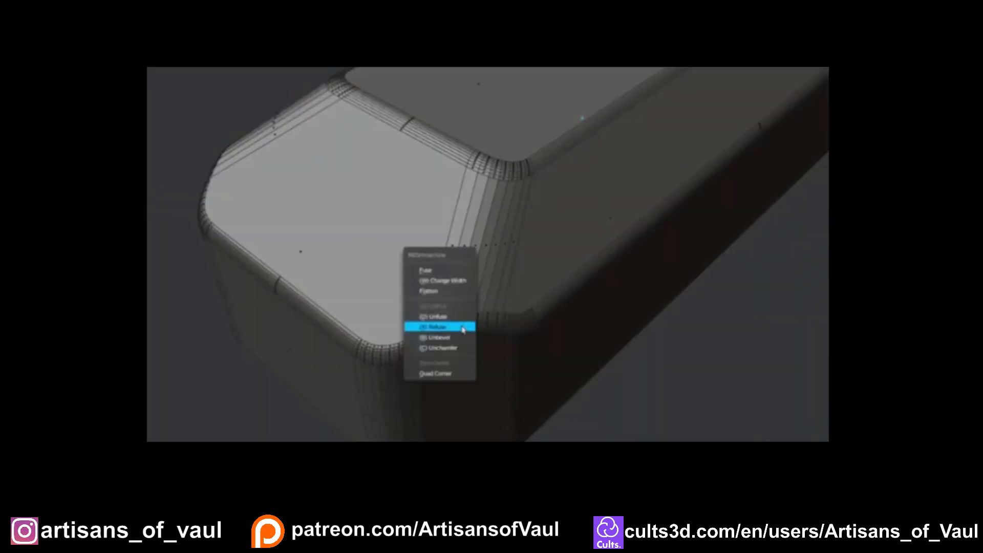
Unbevel the rounded block corner with MESHmachine, leaving flat faceted faces.
click(439, 327)
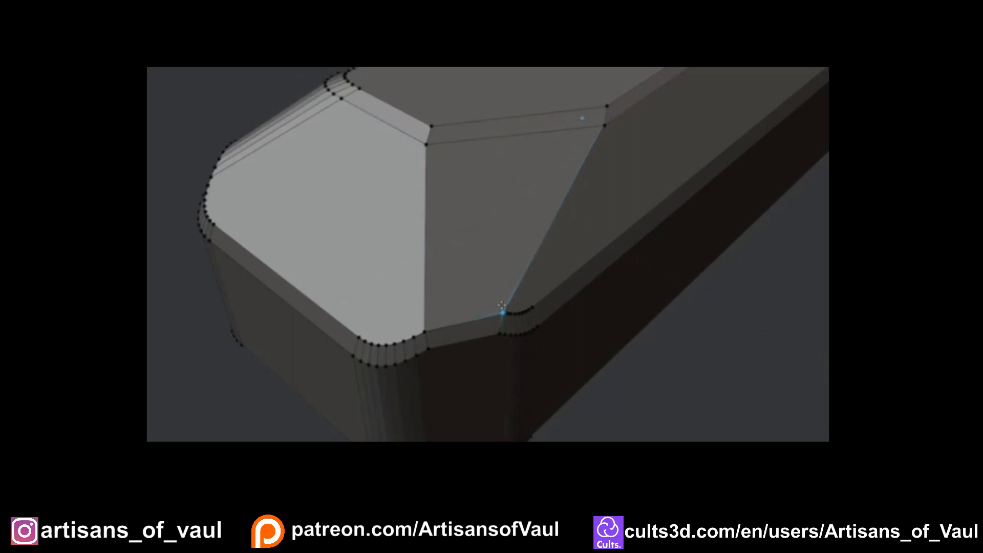